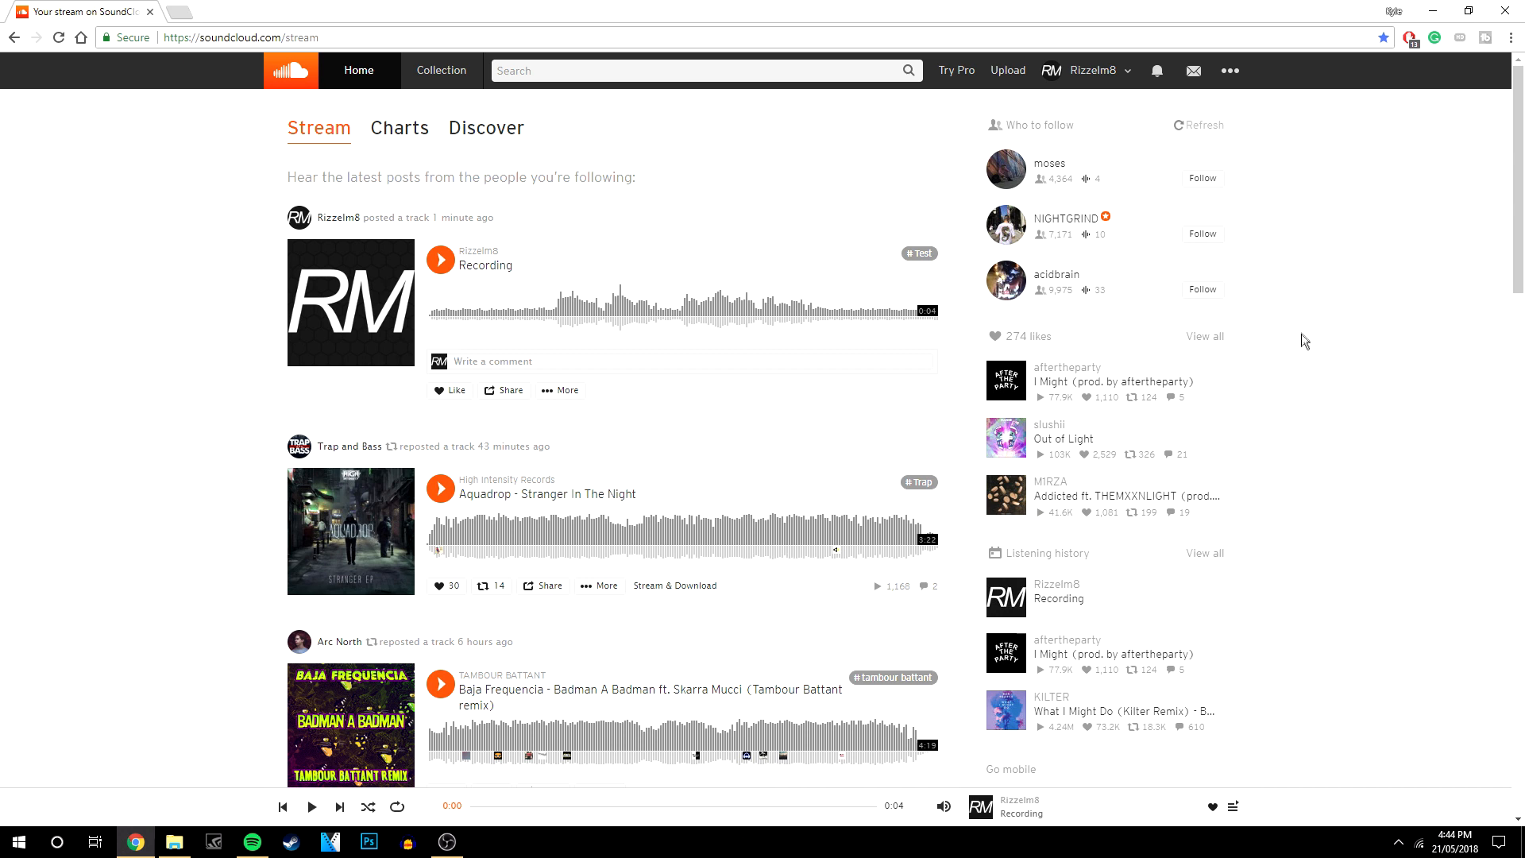
mouse_move(1082, 70)
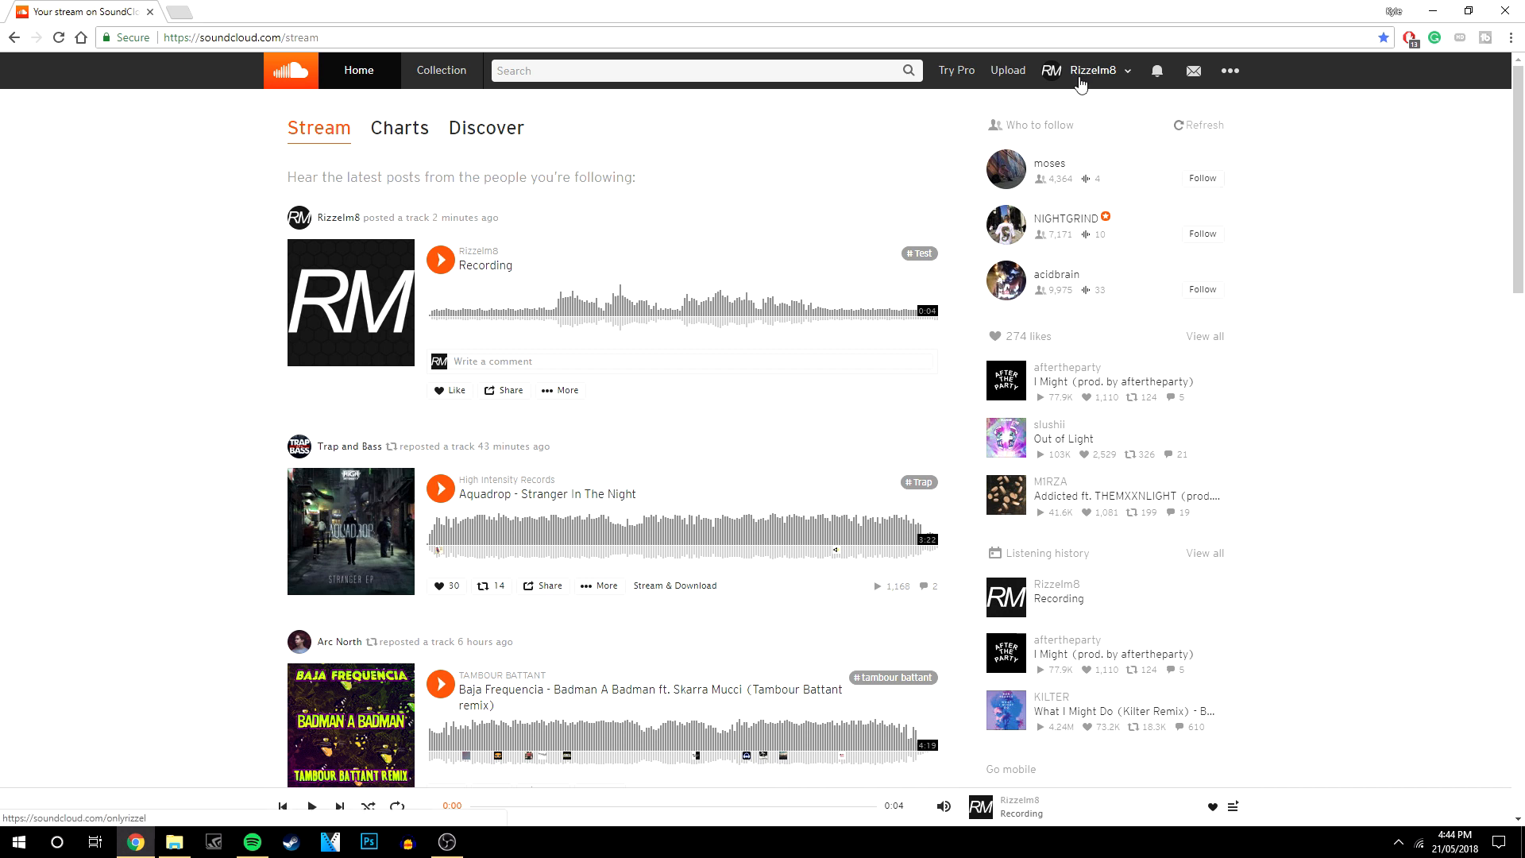
- Navigate from the stream to your own profile via the username menu
left_click(1090, 70)
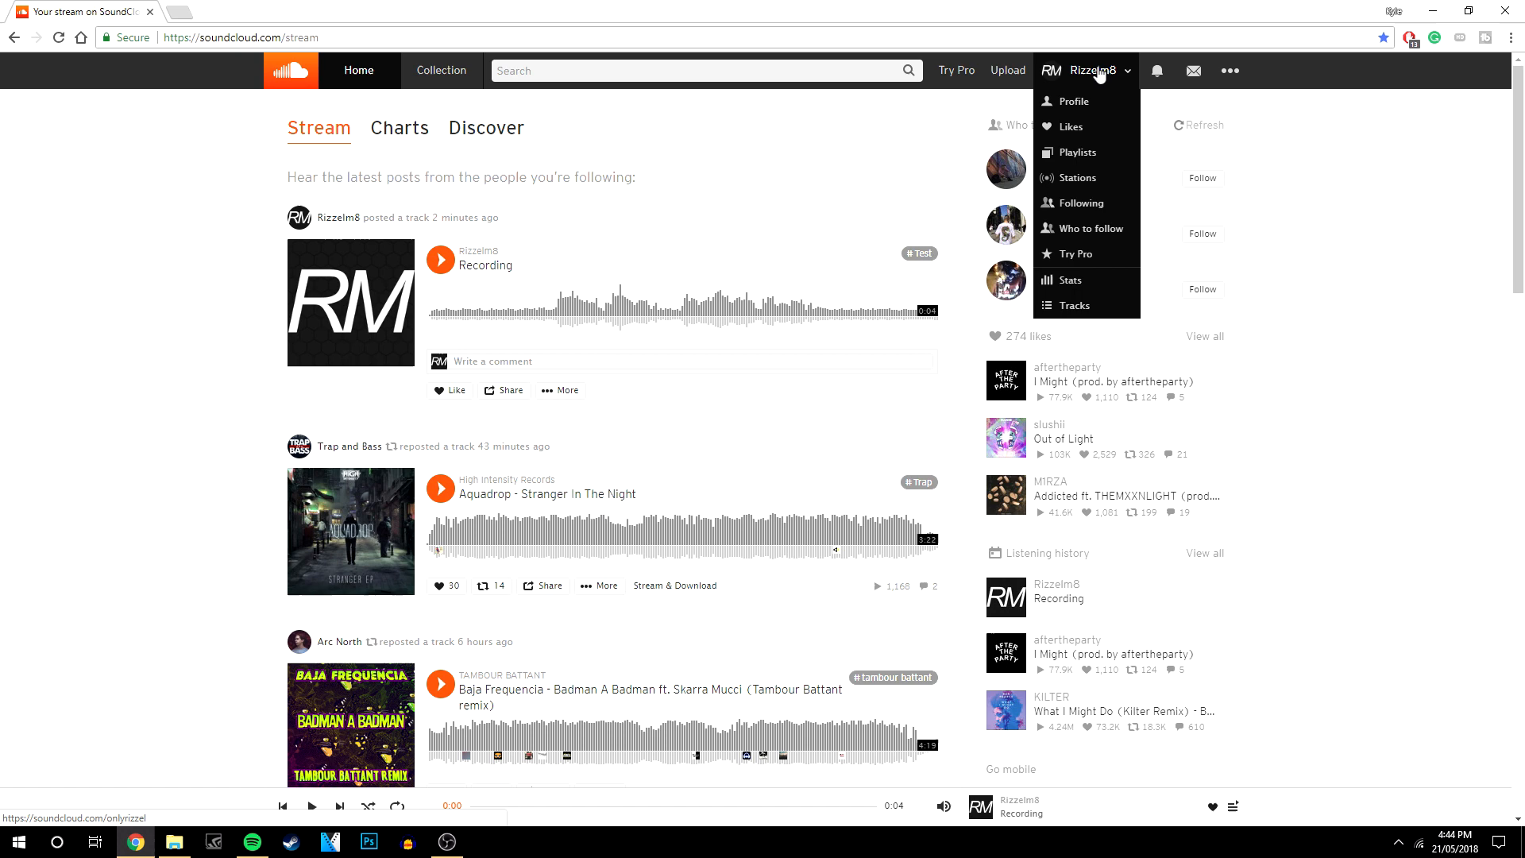
mouse_move(1074, 102)
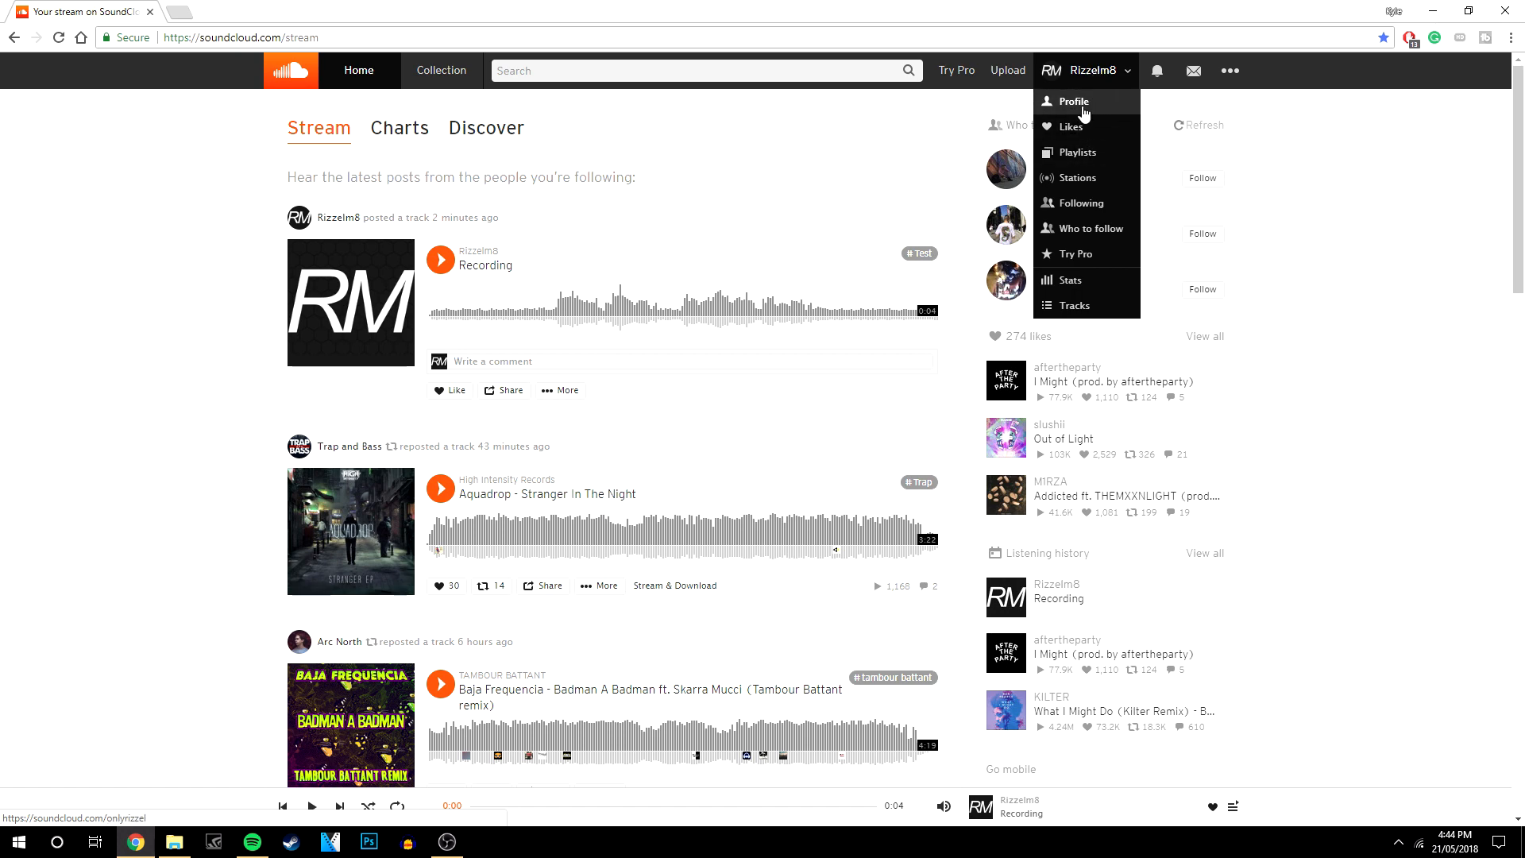
left_click(1068, 102)
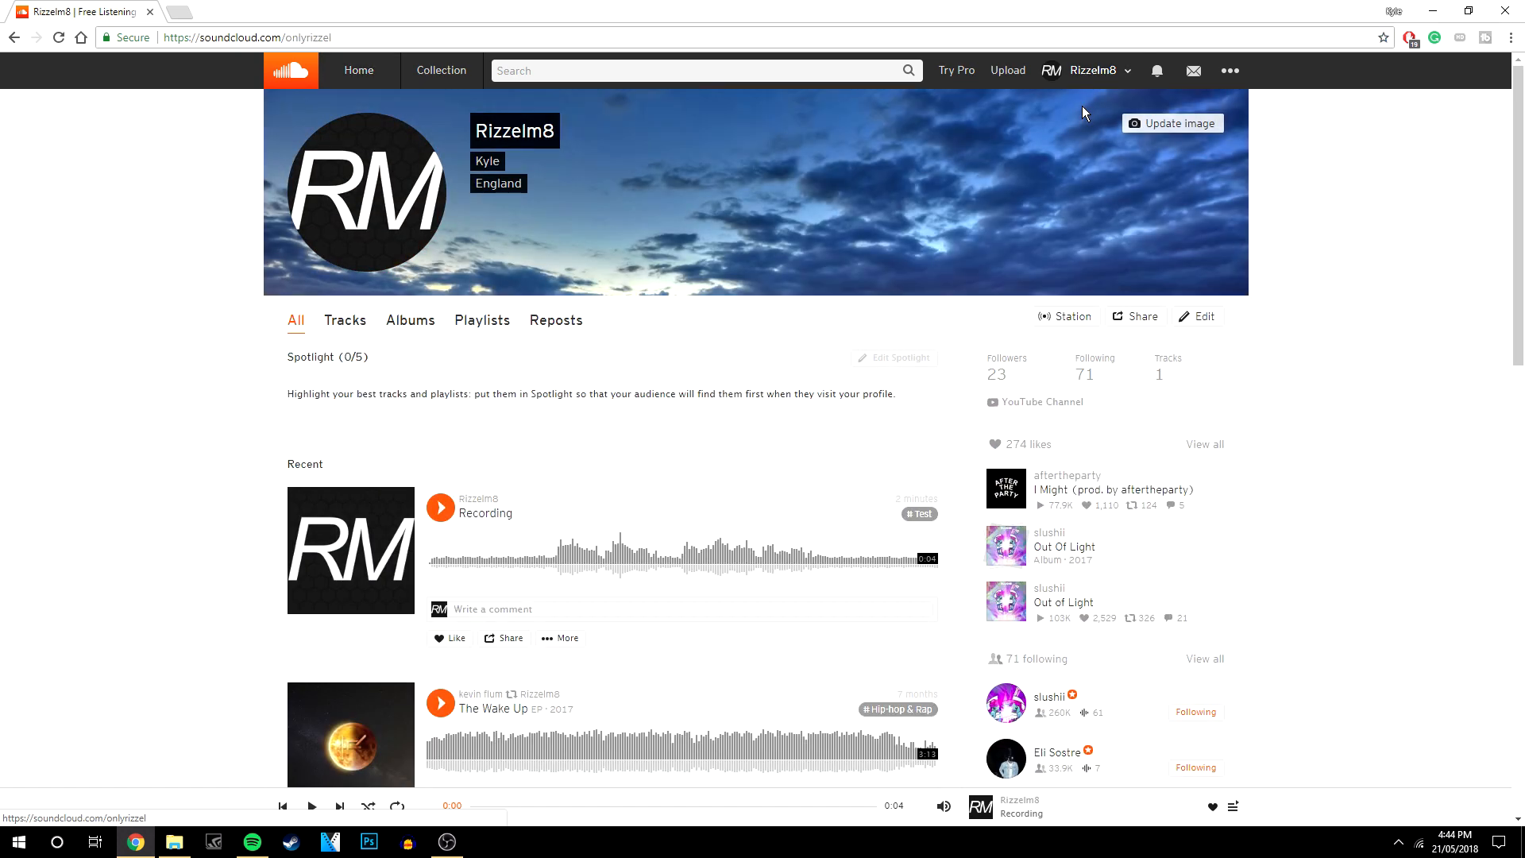
- On the Tracks tab, choose Delete track from the Recording track's More menu
left_click(344, 319)
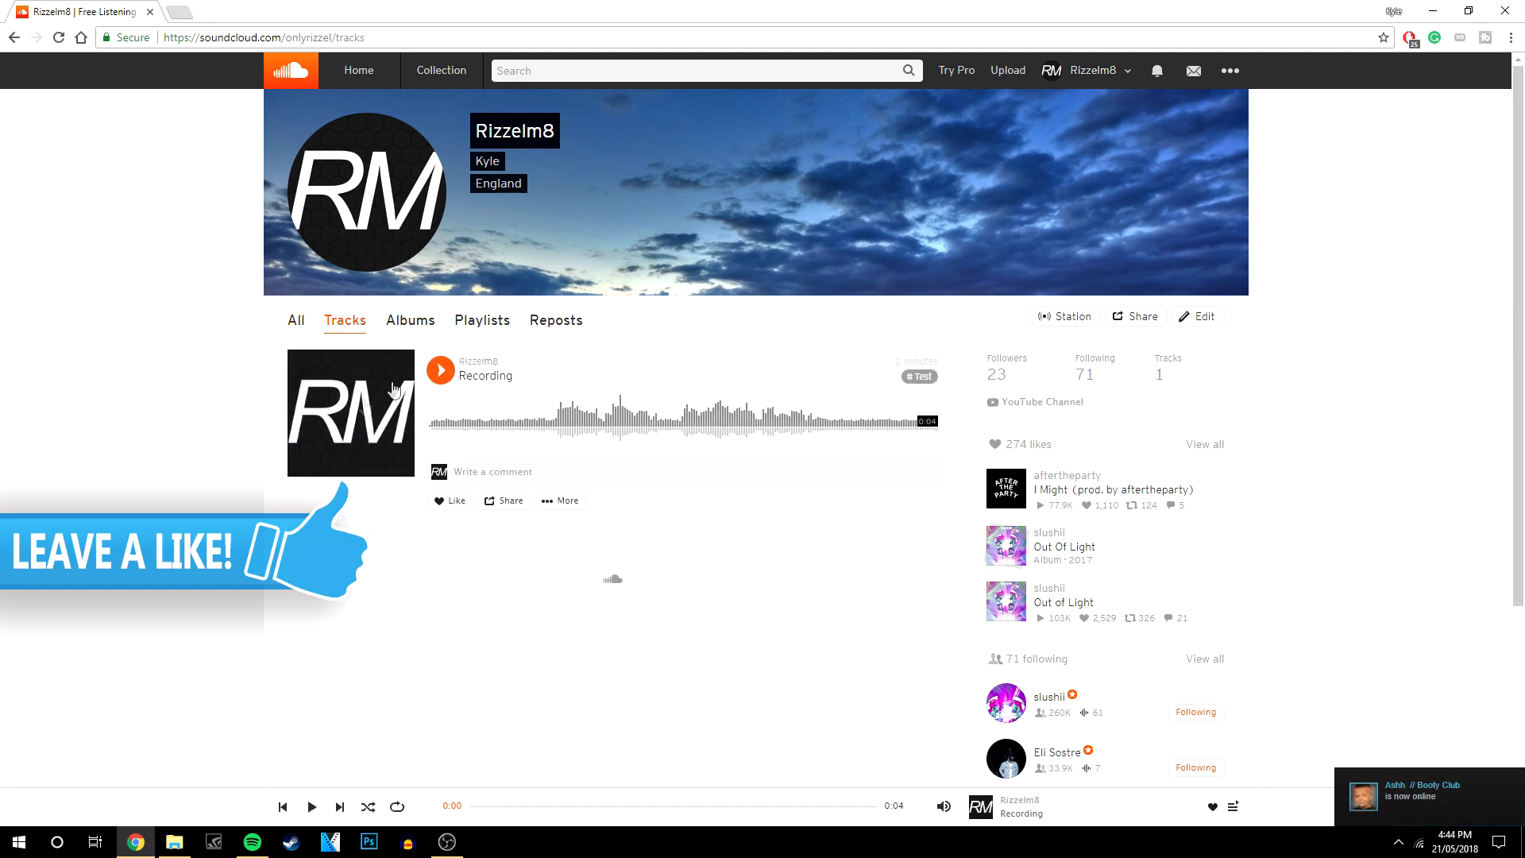
left_click(560, 500)
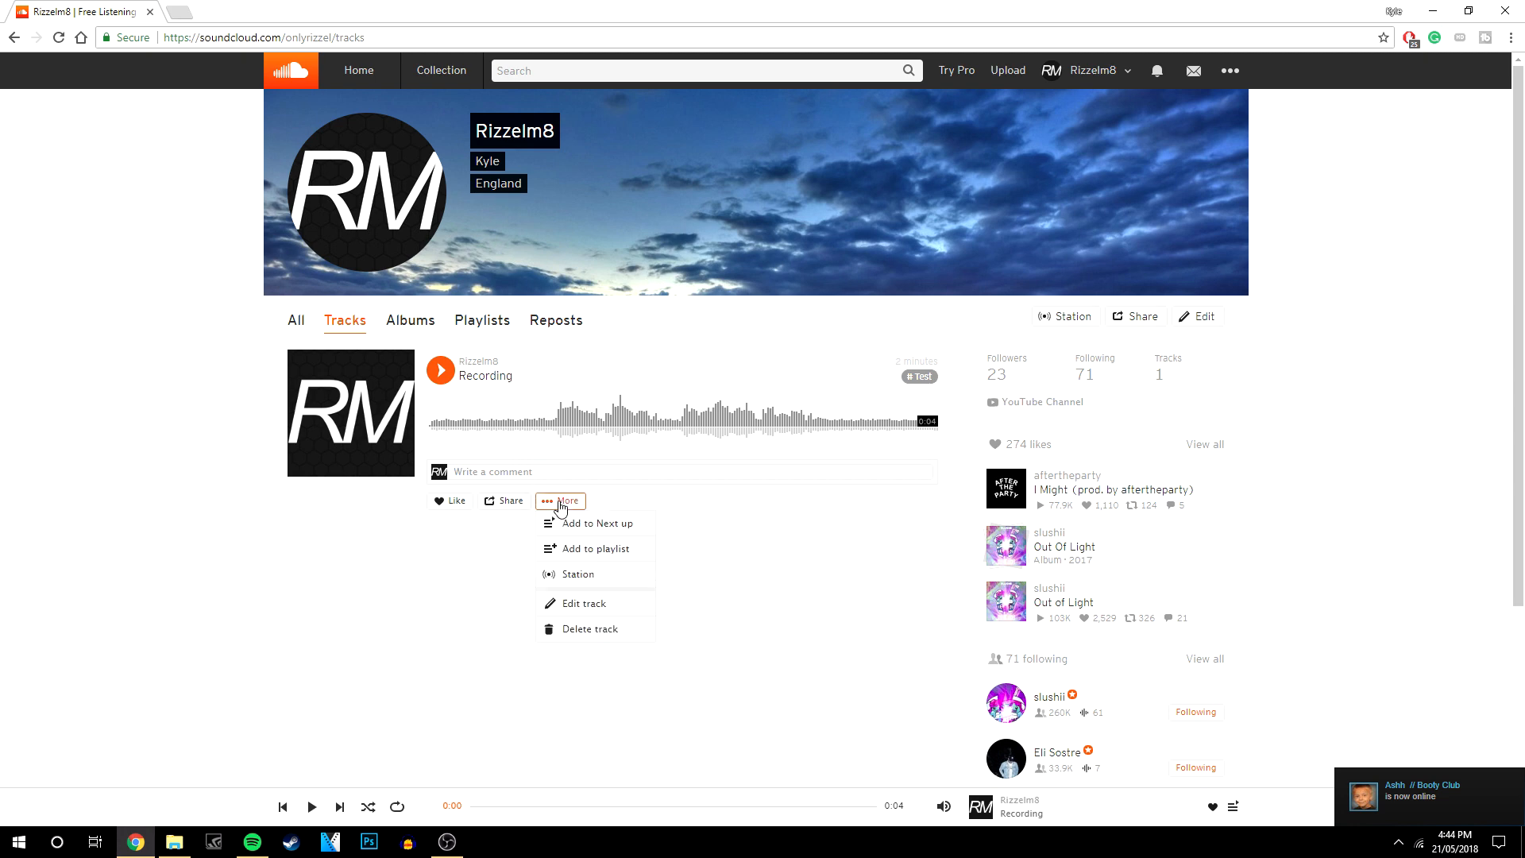
mouse_move(587, 634)
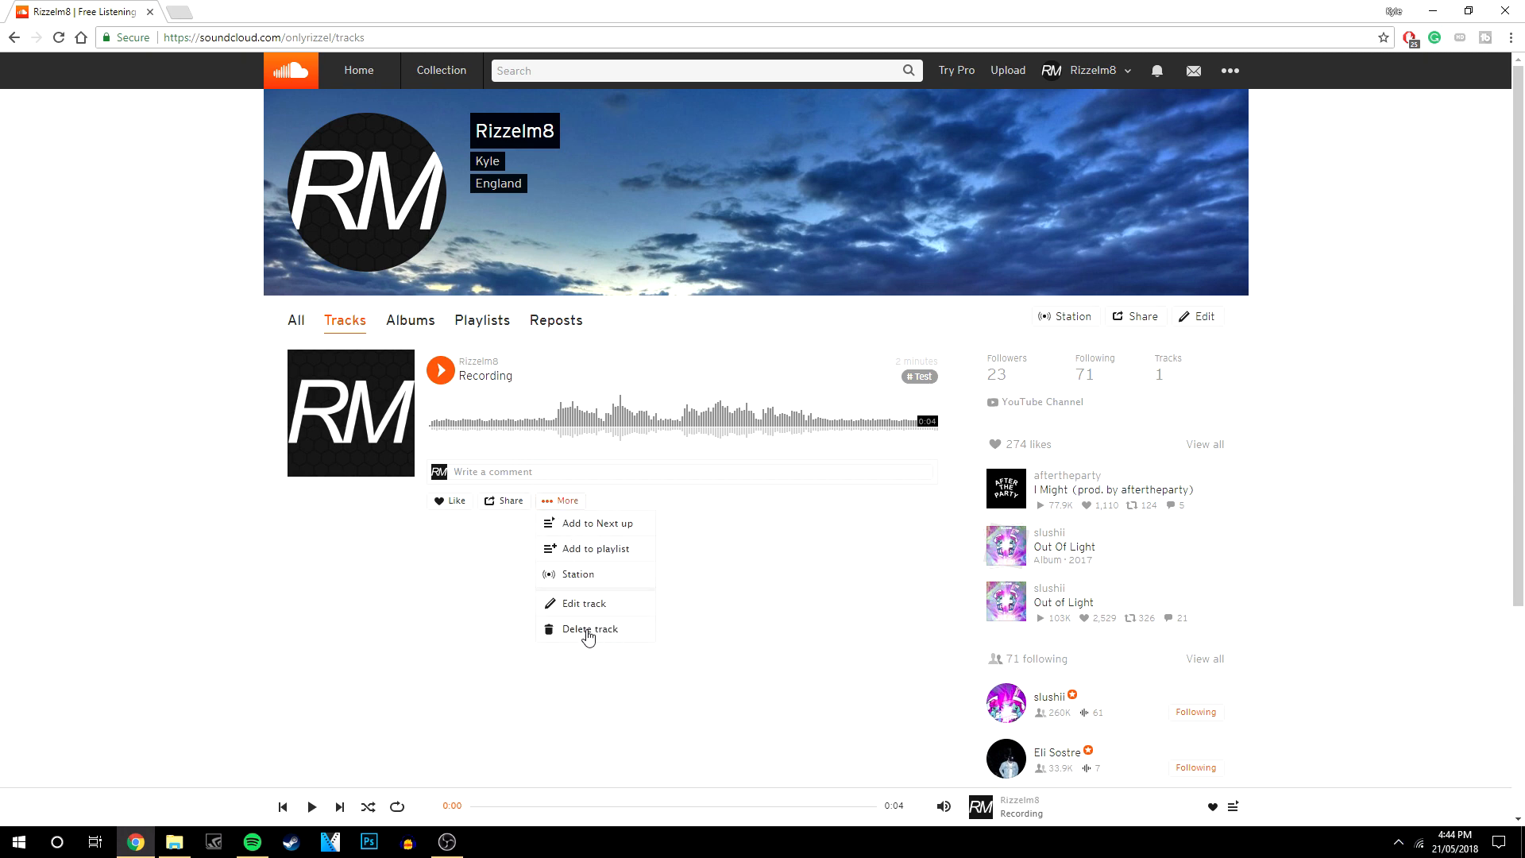
left_click(588, 629)
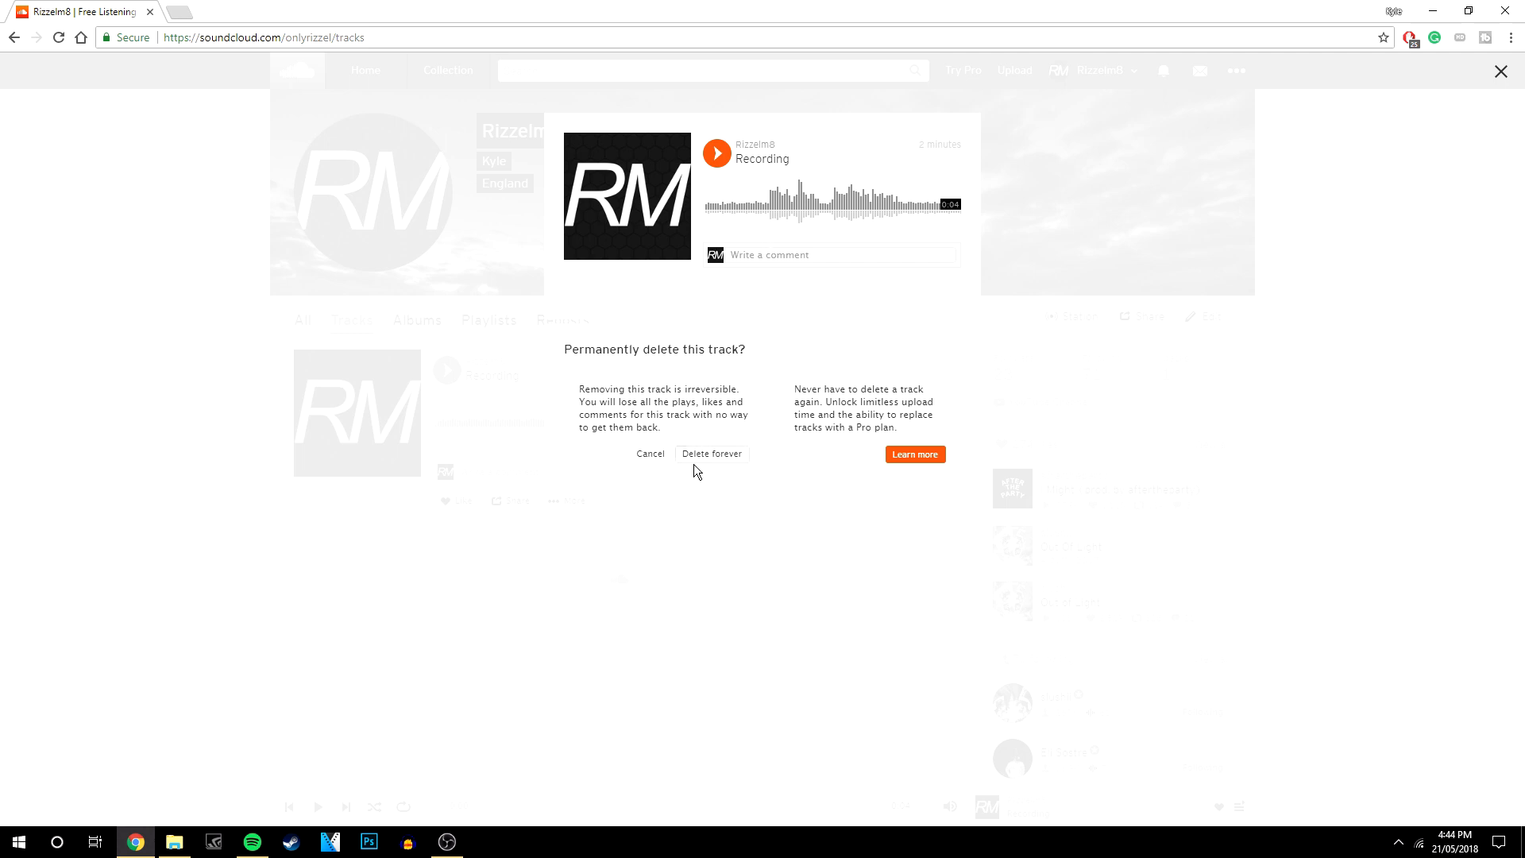
- Confirm Delete forever for Recording, leaving 0 tracks, and return to the All view
left_click(711, 453)
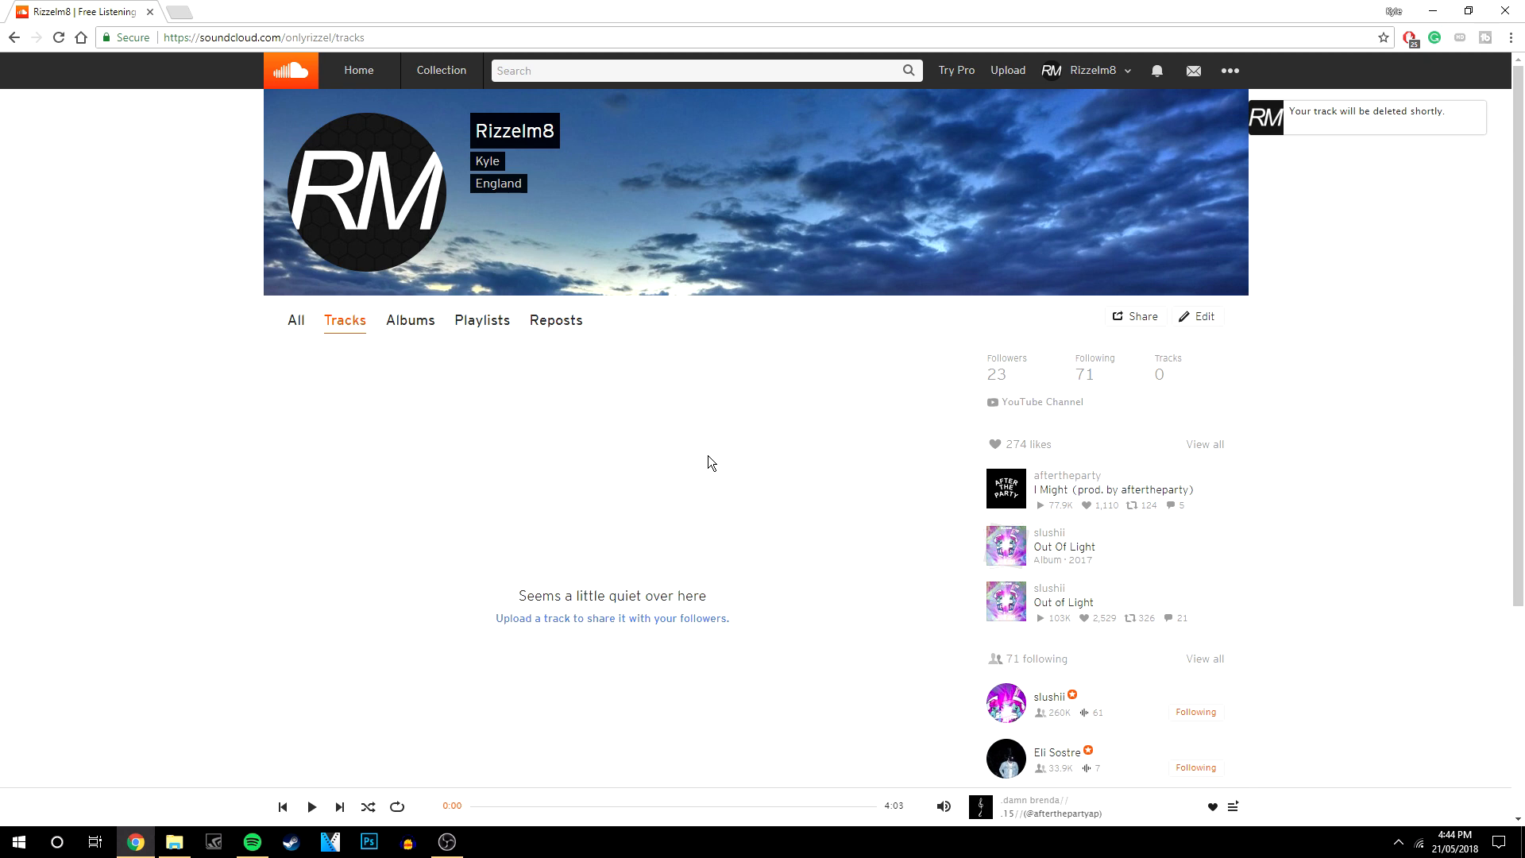
left_click(295, 319)
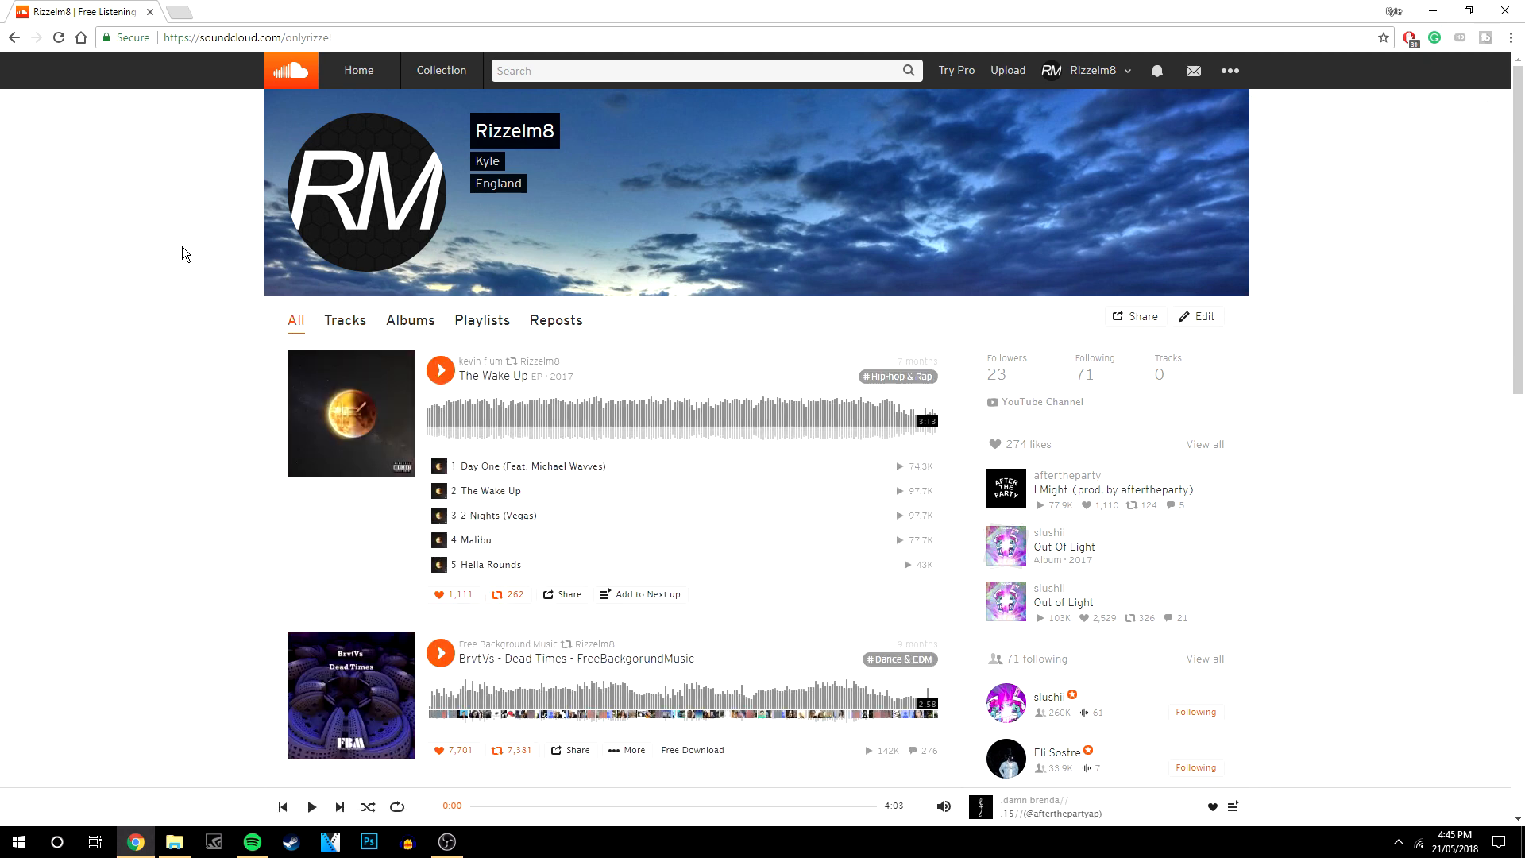